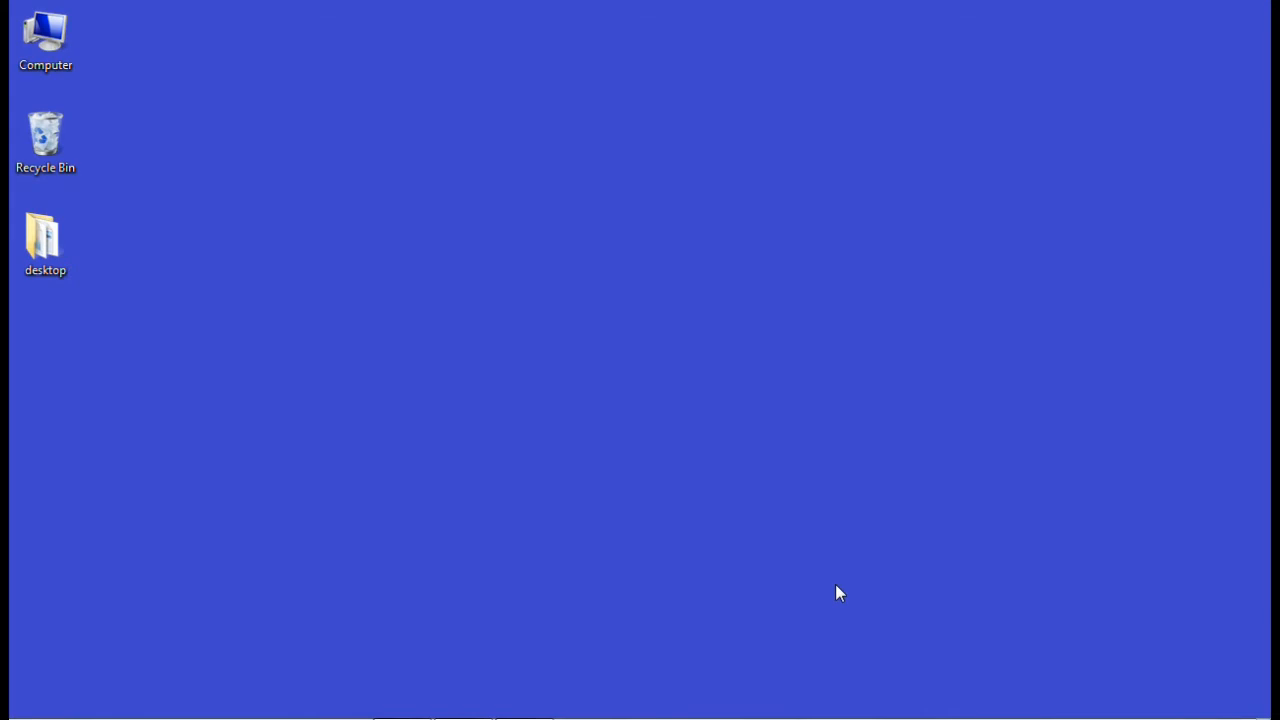
{"action": "mouse_move", "coordinate": [798, 538]}
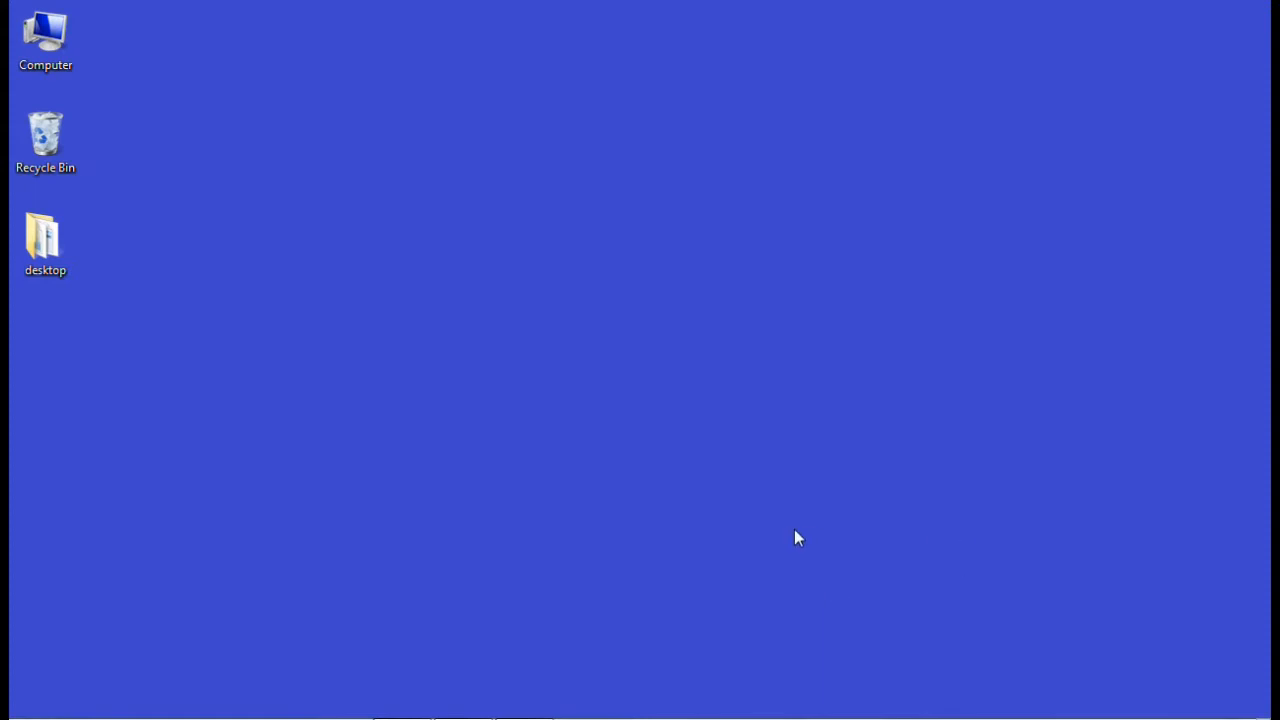
{"action": "mouse_move", "coordinate": [444, 552]}
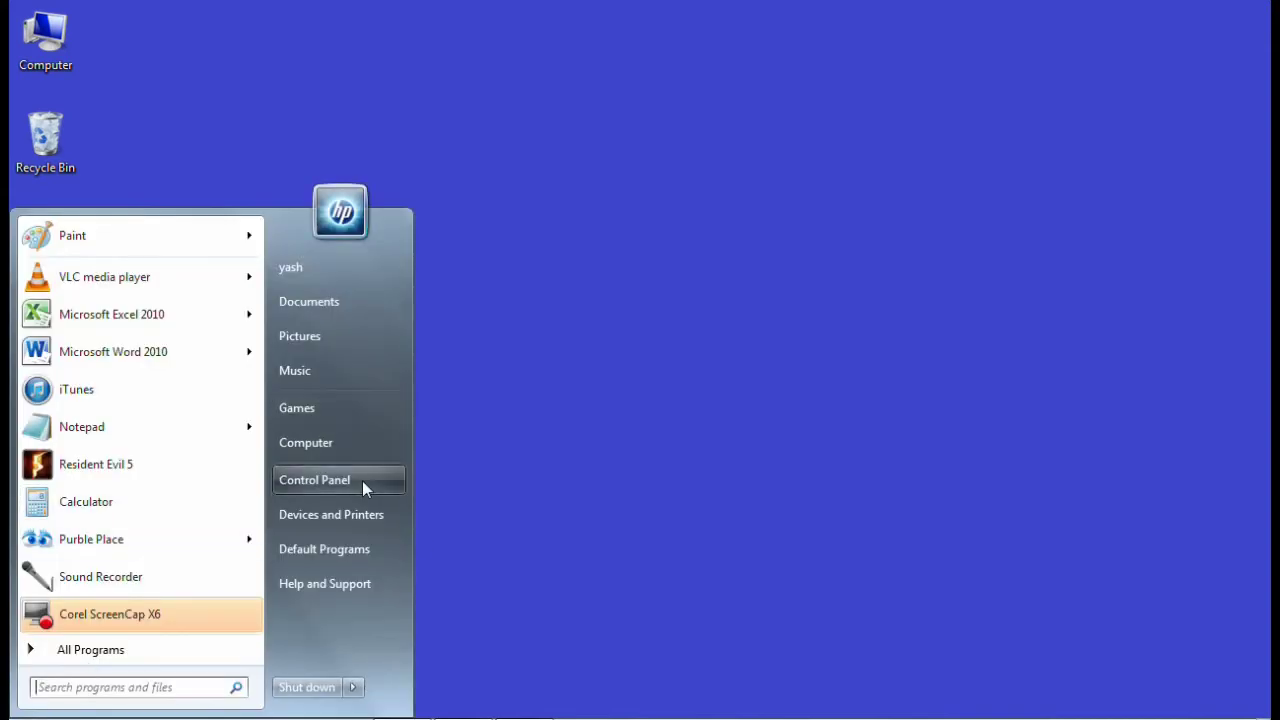
Reach Devices and Printers via Control Panel's Hardware and Sound, then minimize it to the desktop
{"action": "left_click", "coordinate": [314, 480]}
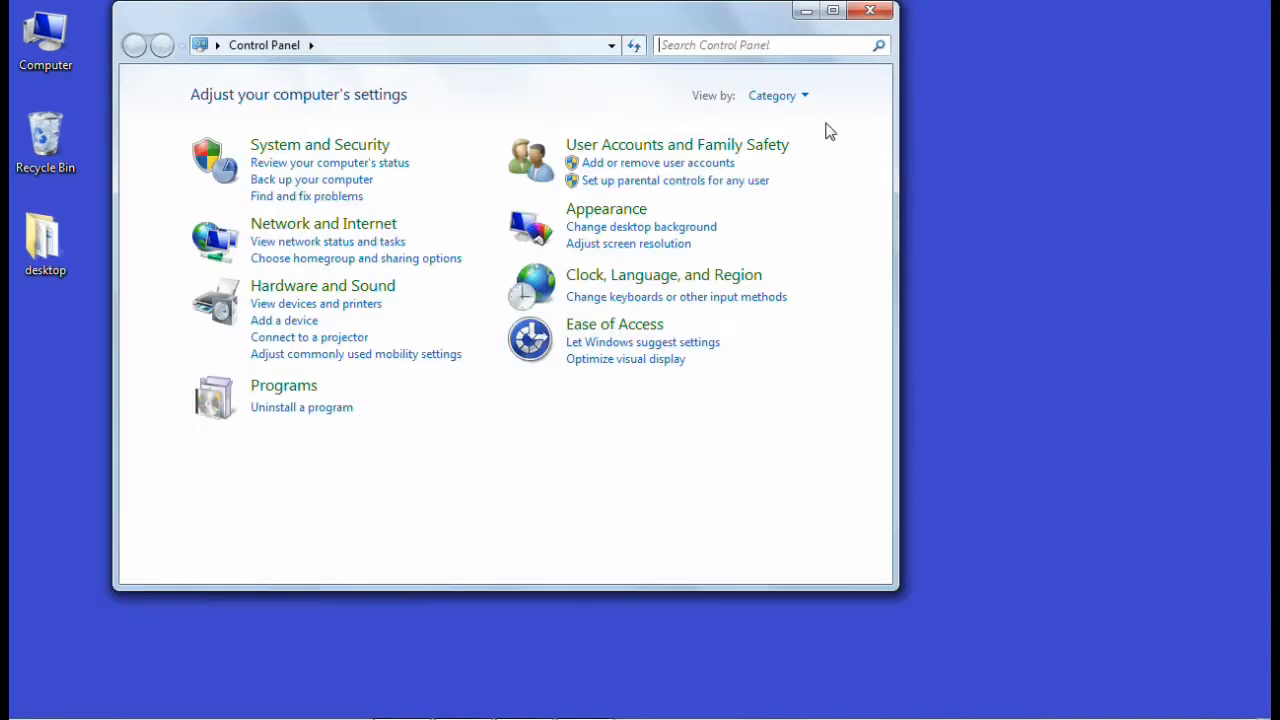
{"action": "mouse_move", "coordinate": [778, 96]}
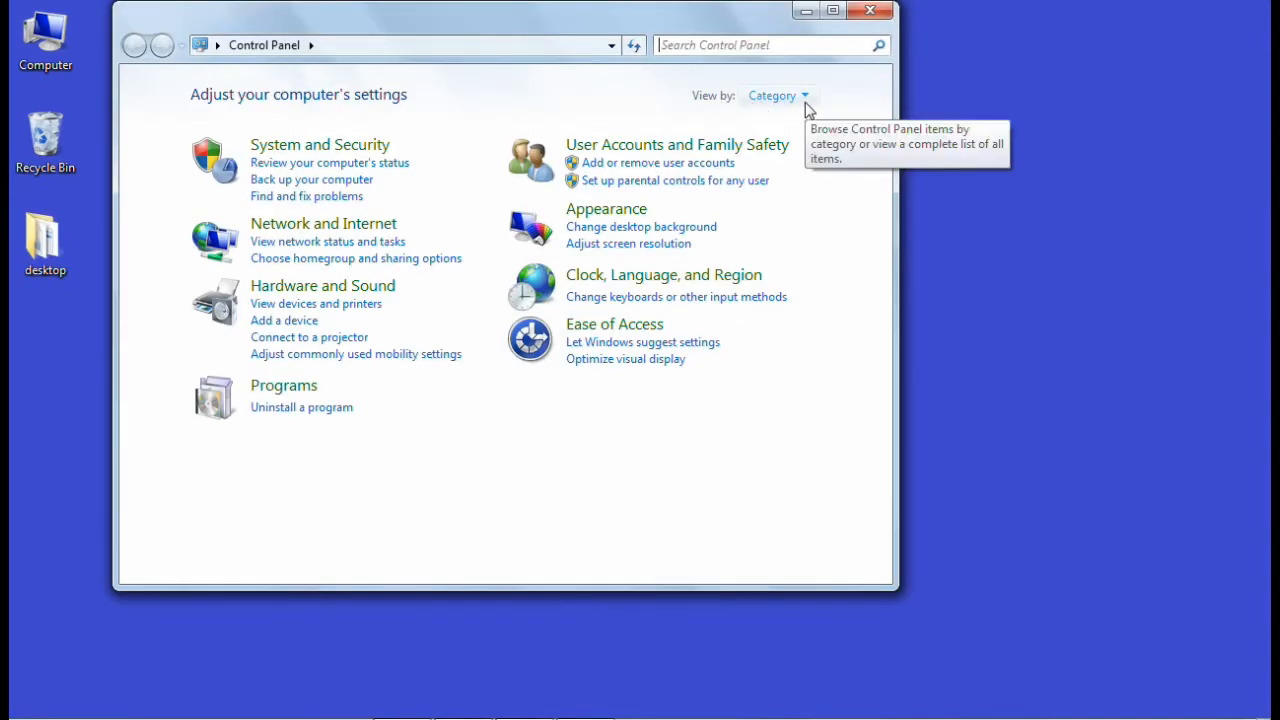
{"action": "left_click", "coordinate": [778, 96]}
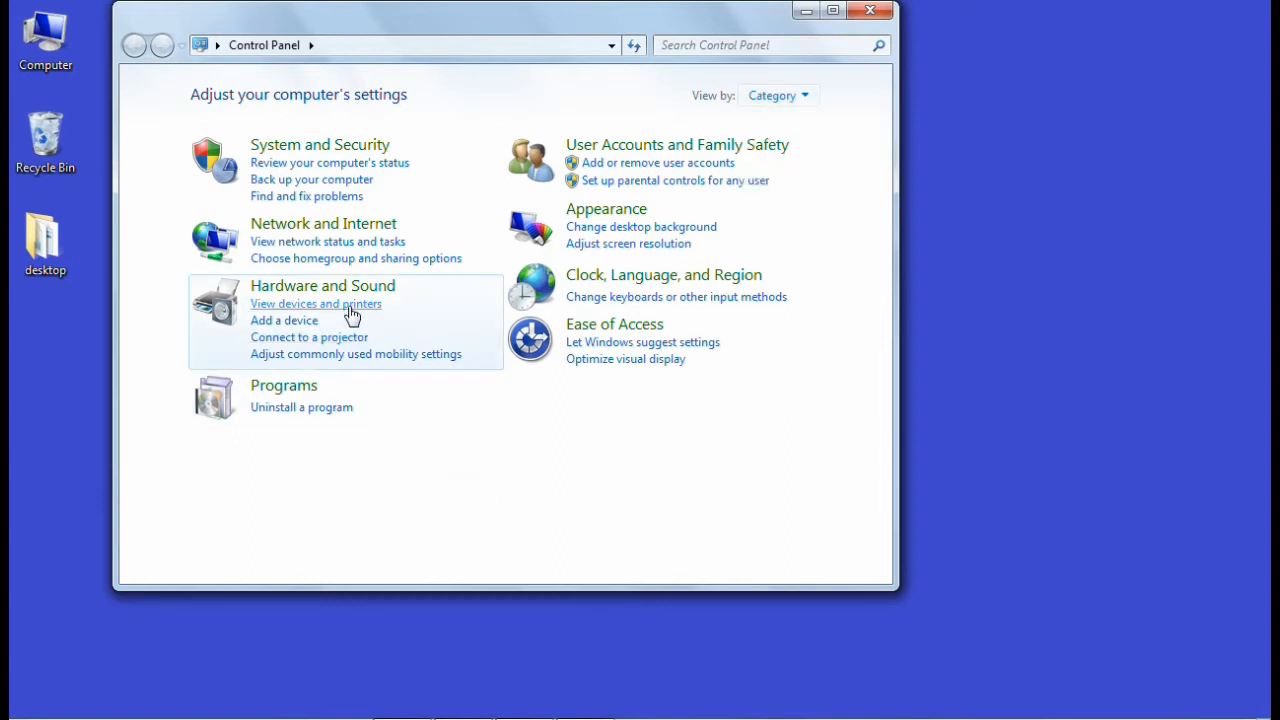
{"action": "left_click", "coordinate": [316, 304]}
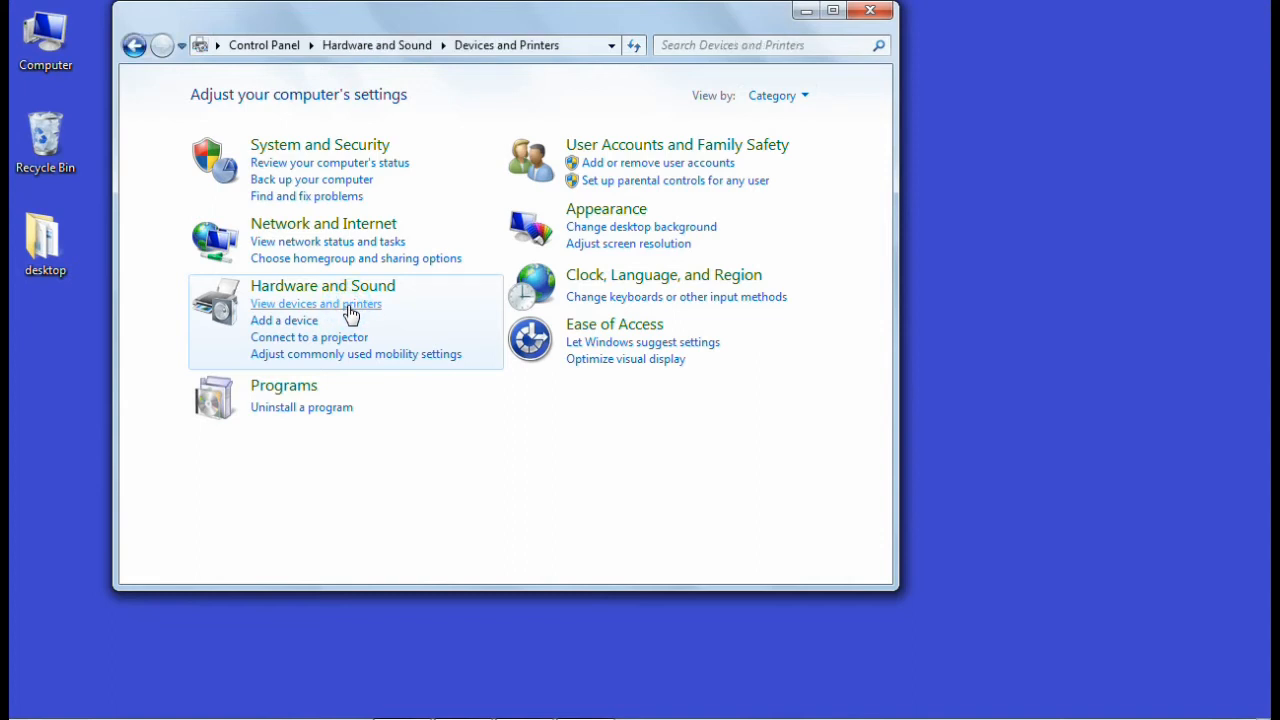
{"action": "left_click", "coordinate": [316, 304]}
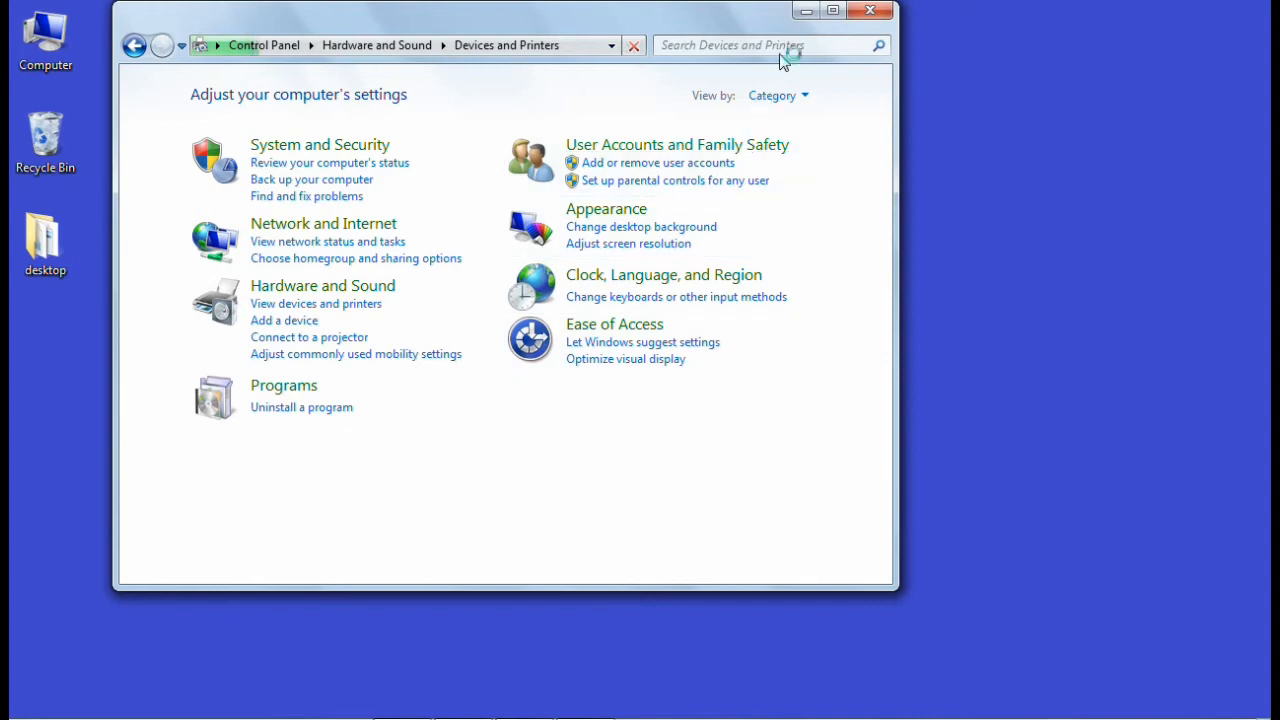
{"action": "left_click", "coordinate": [804, 10]}
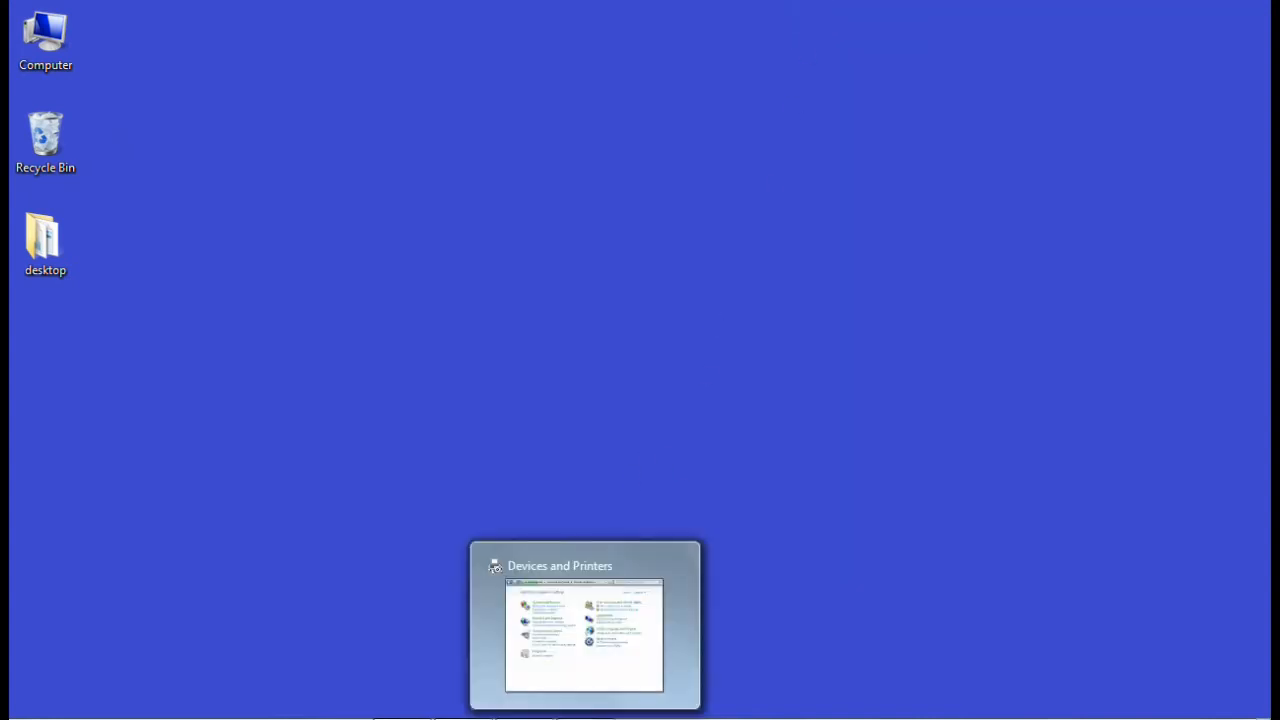
Restore Devices and Printers from the taskbar and maximize it, showing the Generic USB Joystick
{"action": "left_click", "coordinate": [584, 624]}
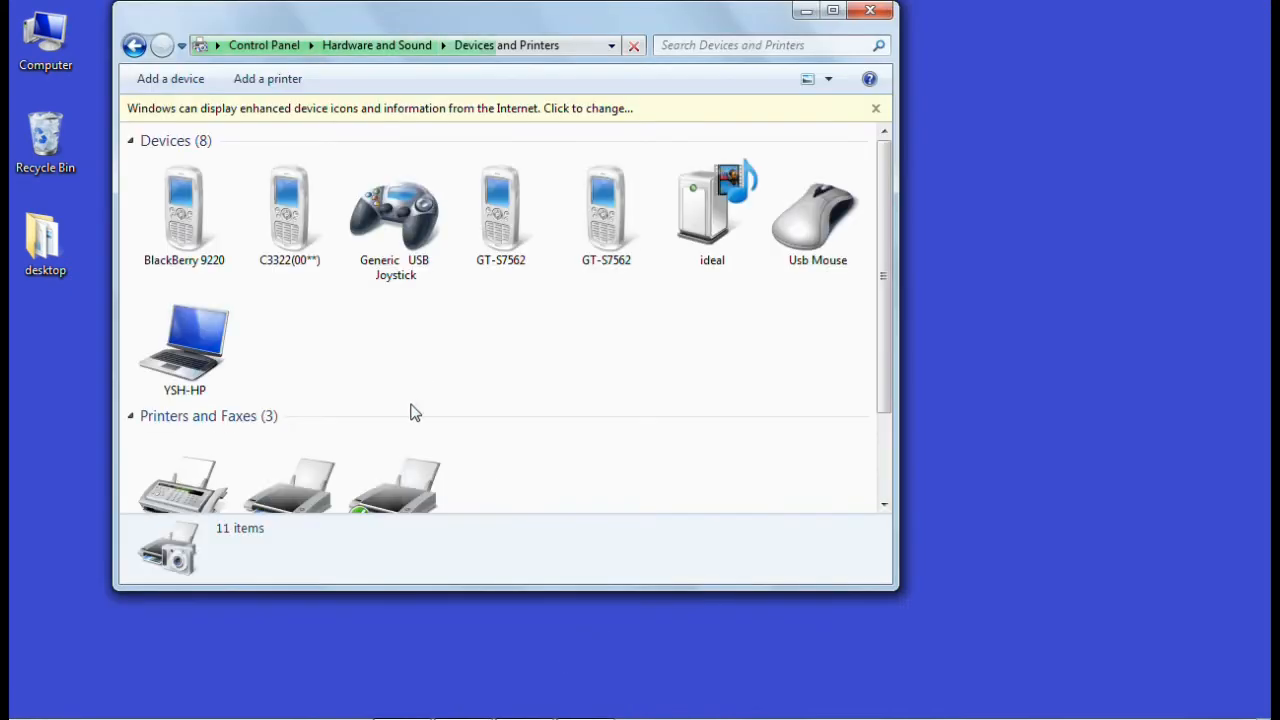
{"action": "left_click", "coordinate": [834, 12]}
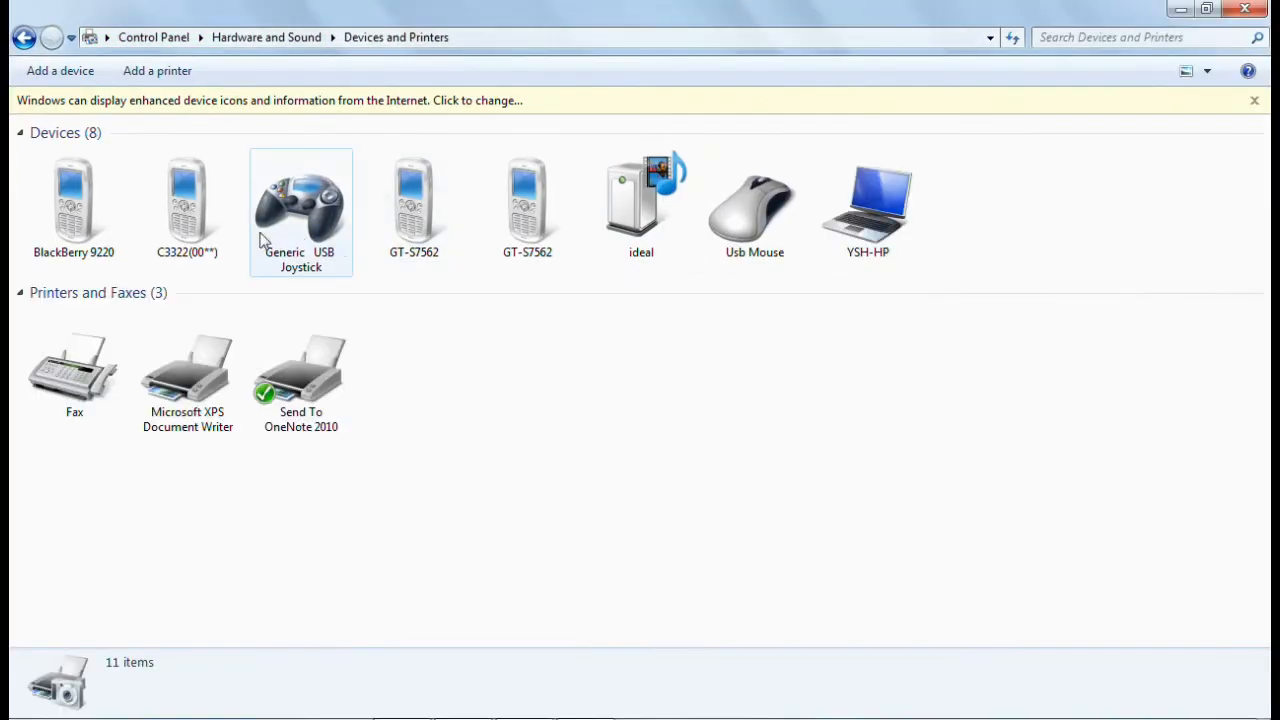
{"action": "mouse_move", "coordinate": [276, 198]}
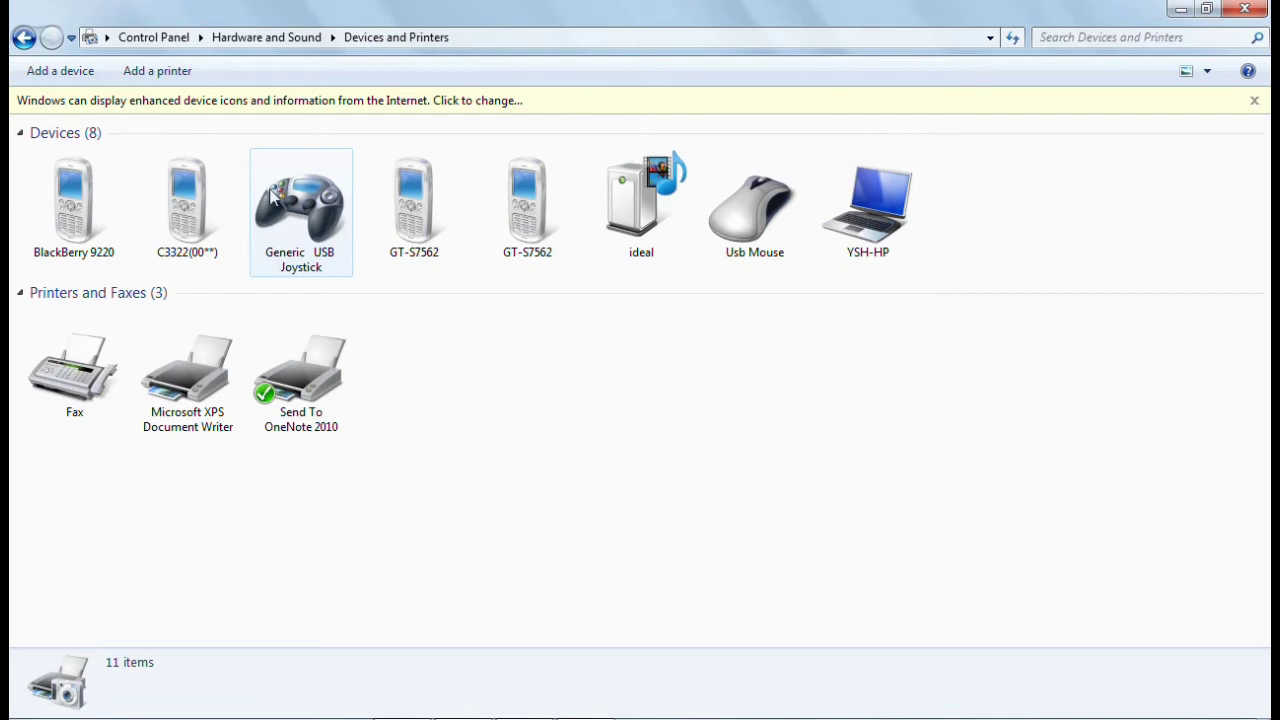
{"action": "mouse_move", "coordinate": [332, 196]}
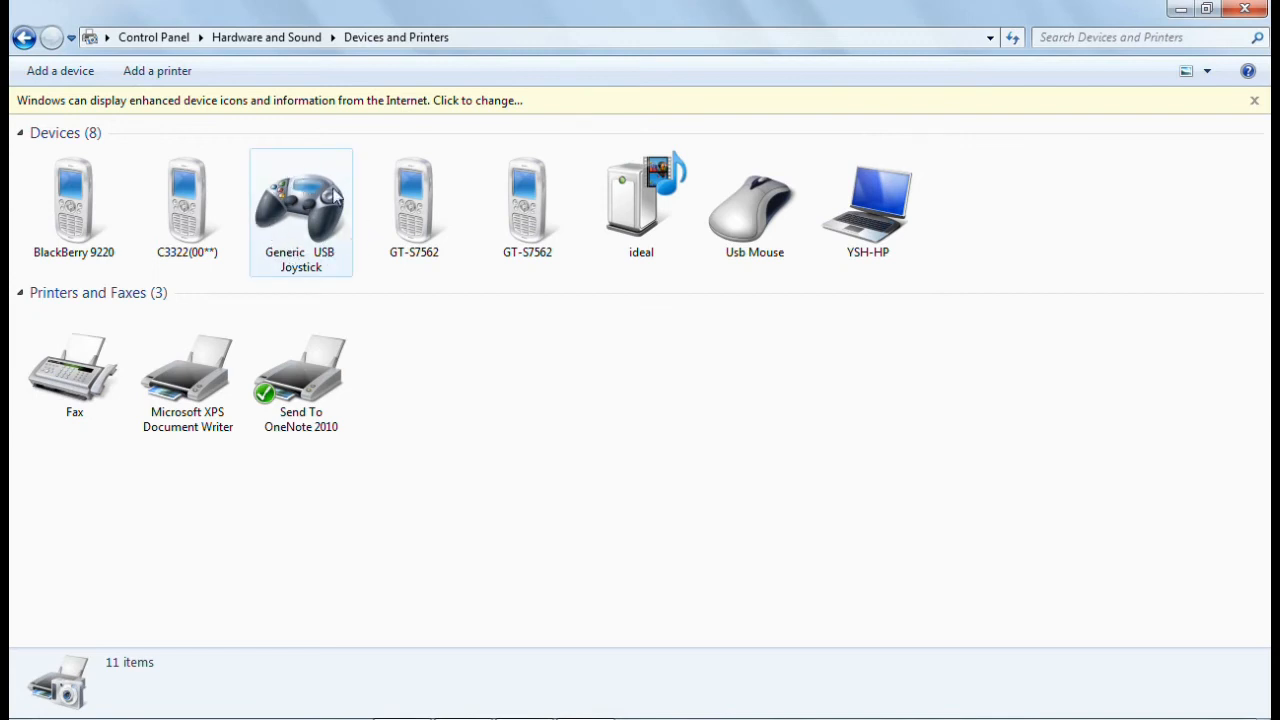
{"action": "mouse_move", "coordinate": [338, 248]}
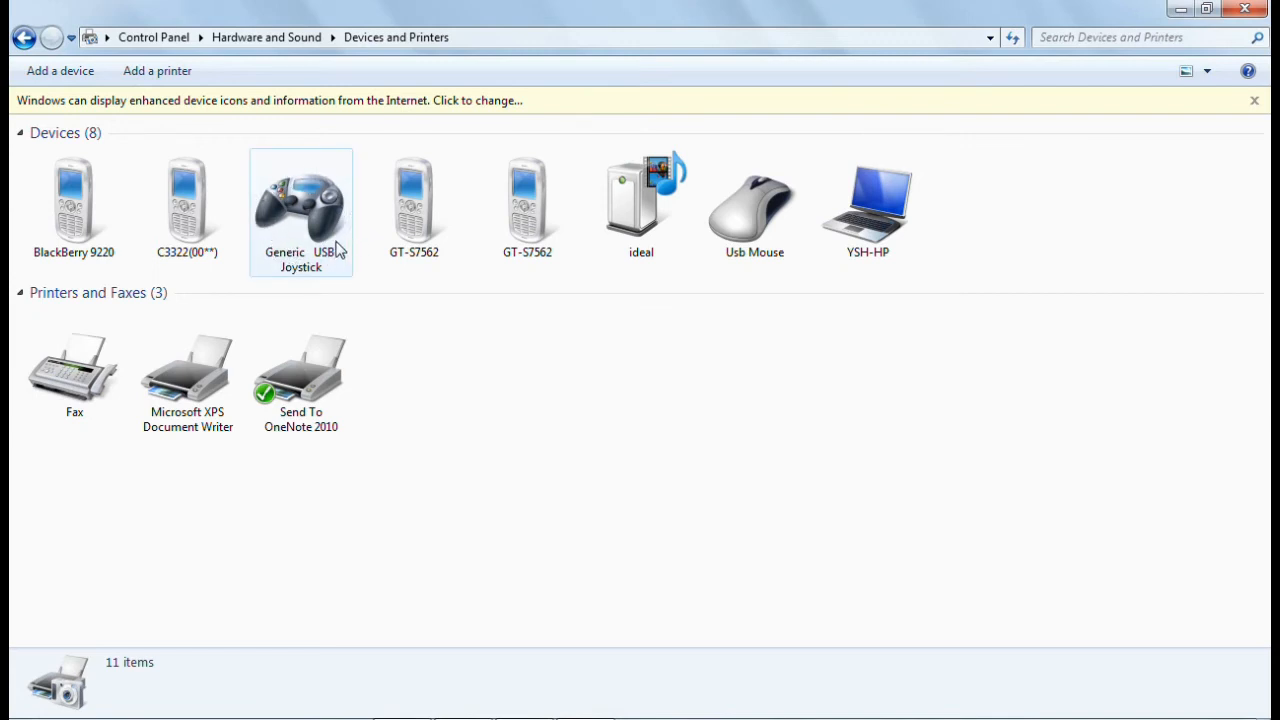
{"action": "mouse_move", "coordinate": [318, 228]}
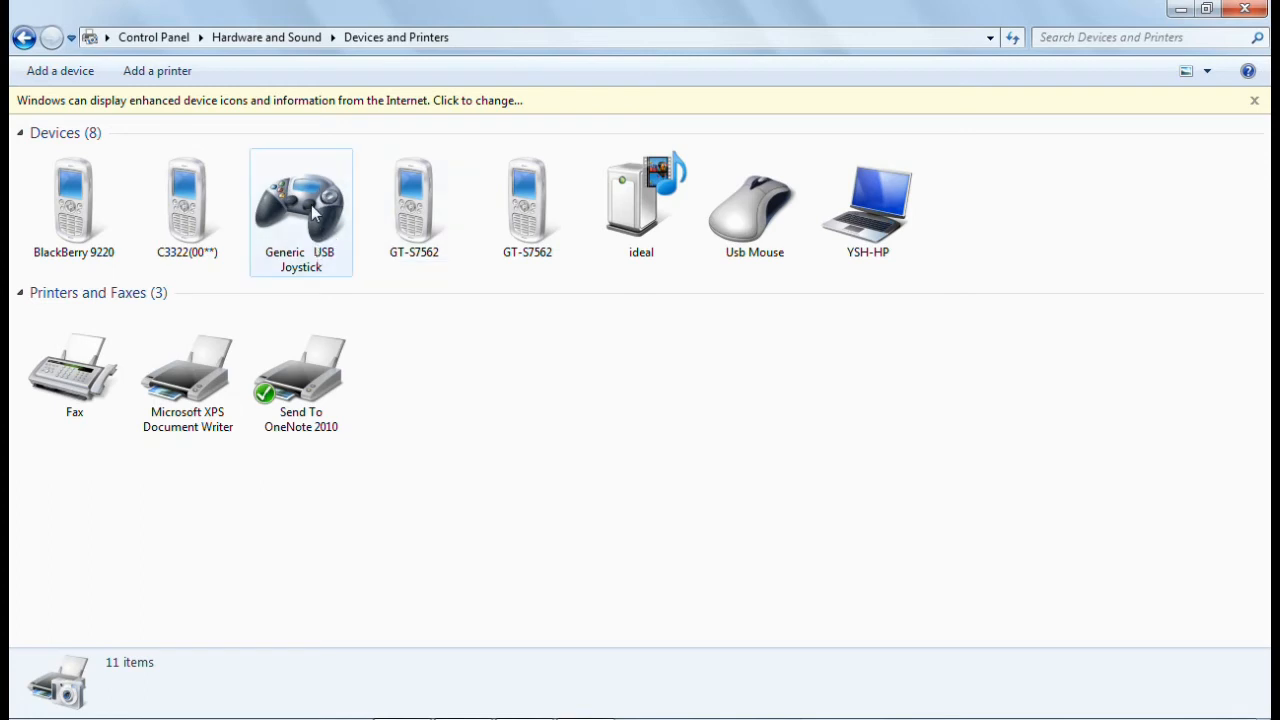
Bring up Game Controllers for the Generic USB Joystick via its context menu
{"action": "right_click", "coordinate": [300, 210]}
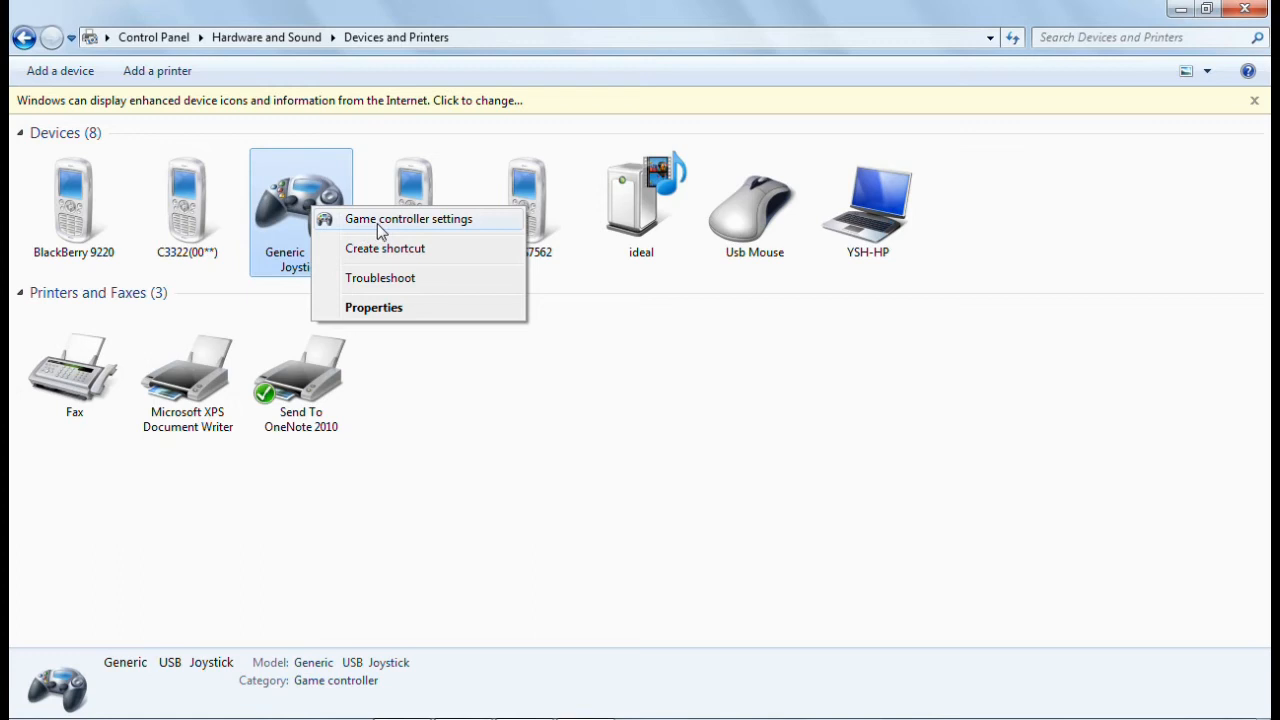
{"action": "left_click", "coordinate": [408, 218]}
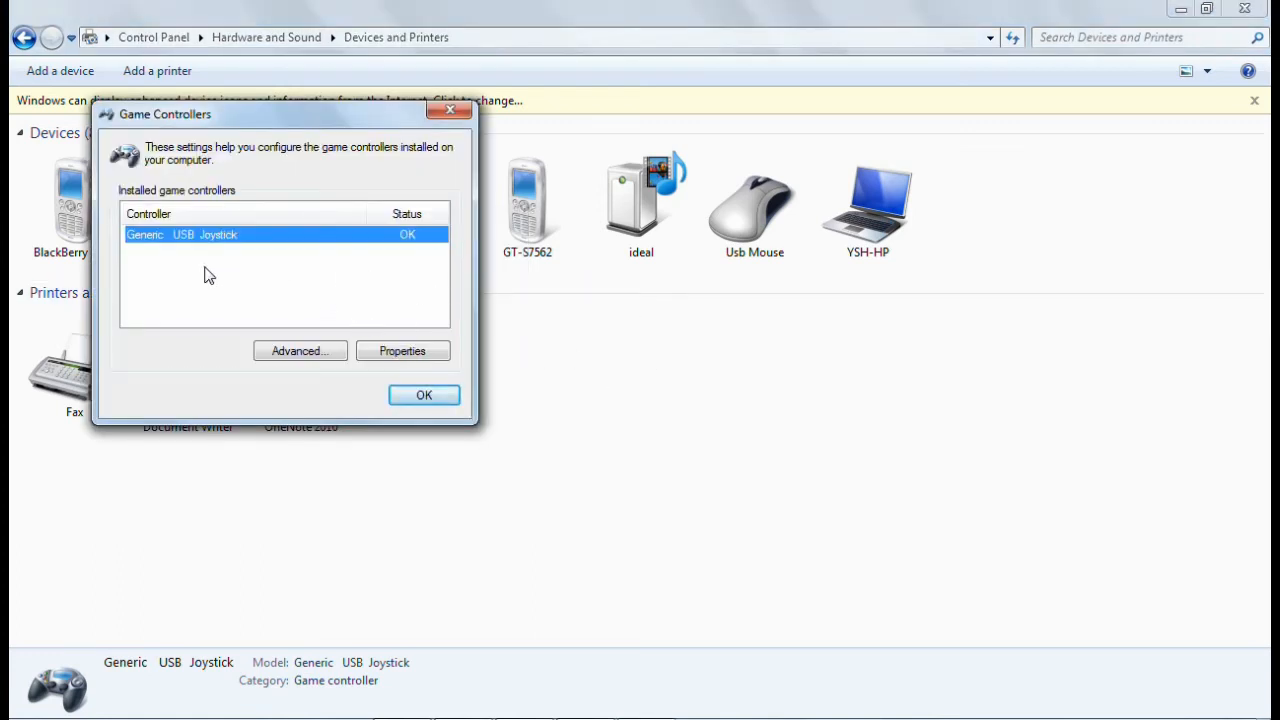
{"action": "mouse_move", "coordinate": [196, 254]}
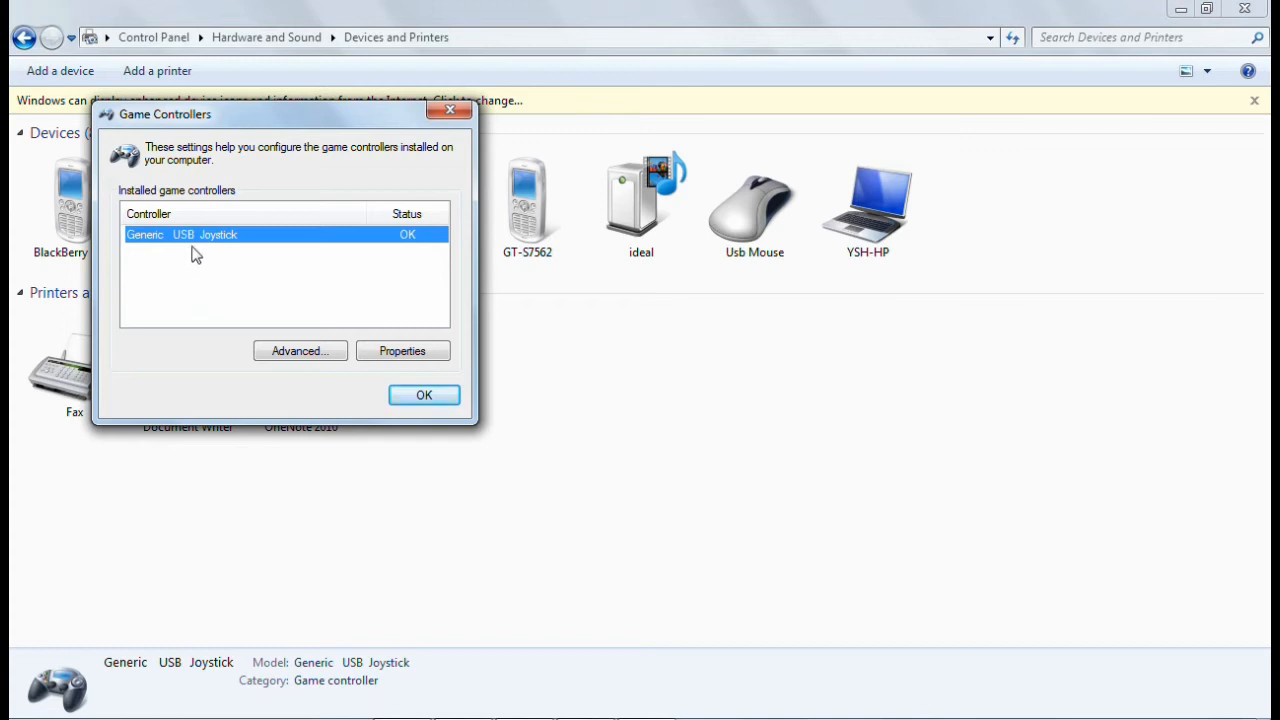
{"action": "mouse_move", "coordinate": [172, 248]}
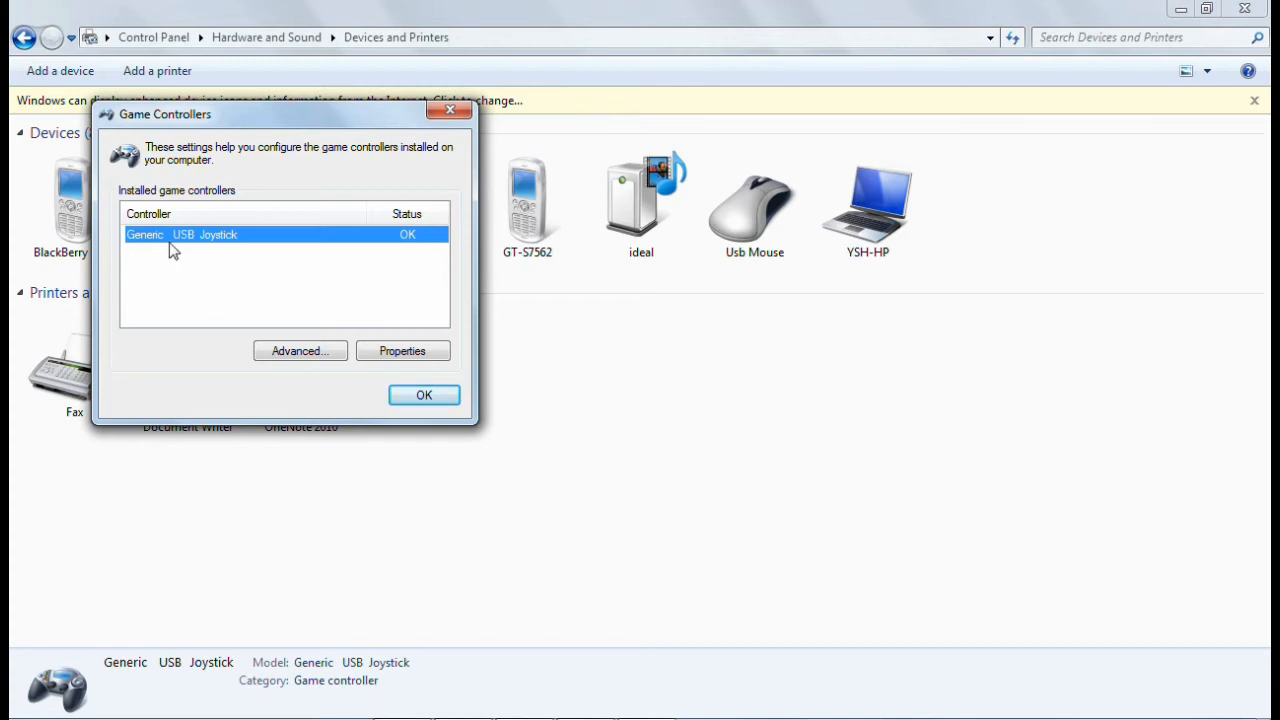
{"action": "mouse_move", "coordinate": [228, 244]}
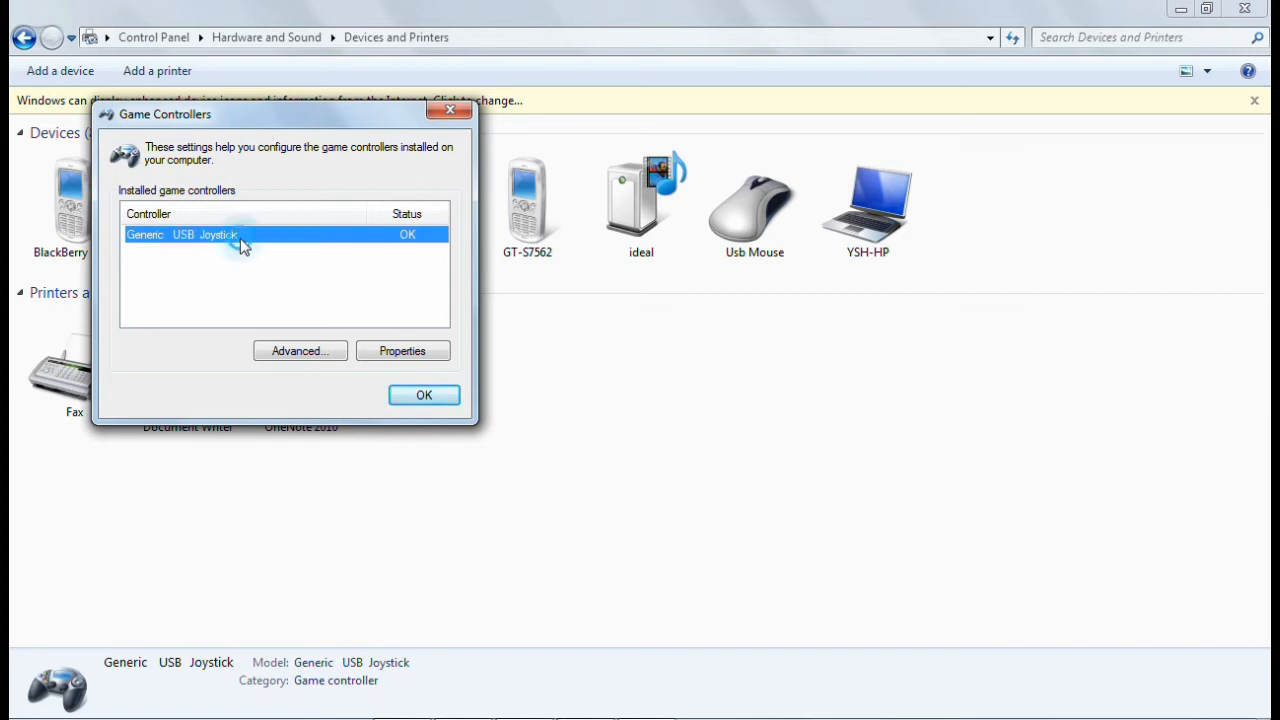
Test the joystick's axes and buttons in Properties, check the Advanced preferred-device setting, and return
{"action": "left_click", "coordinate": [402, 350]}
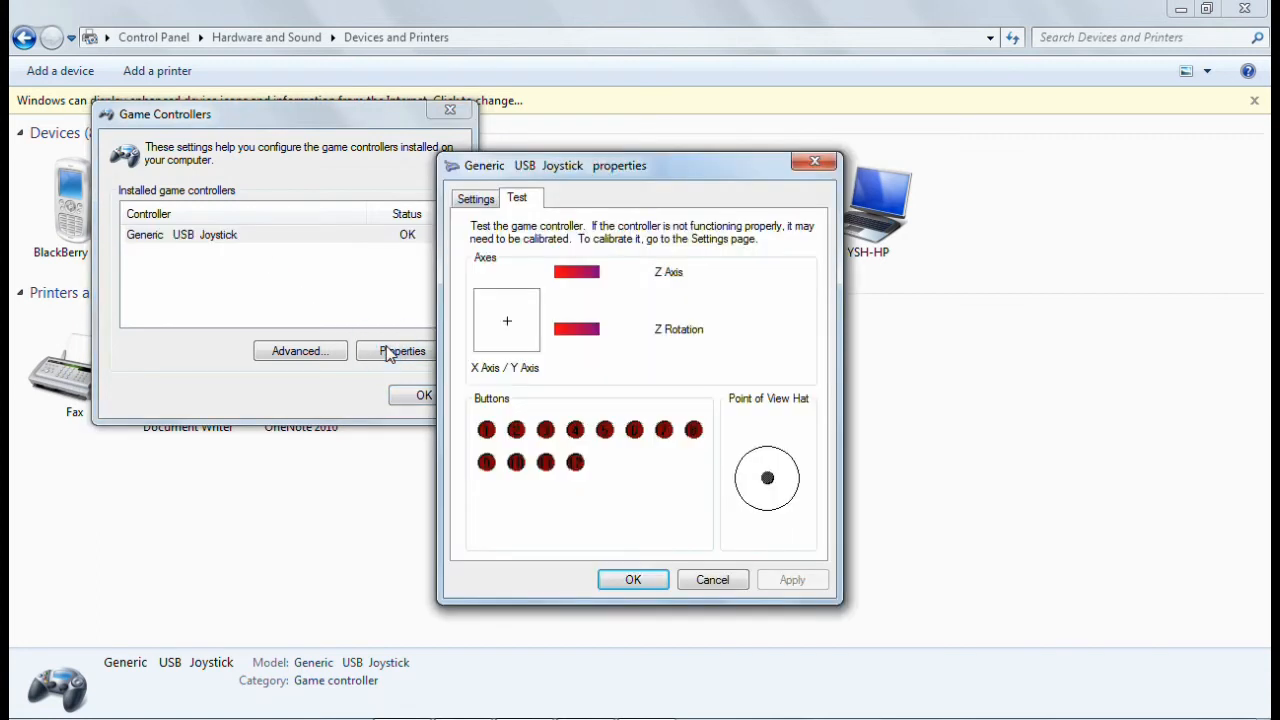
{"action": "mouse_move", "coordinate": [630, 364]}
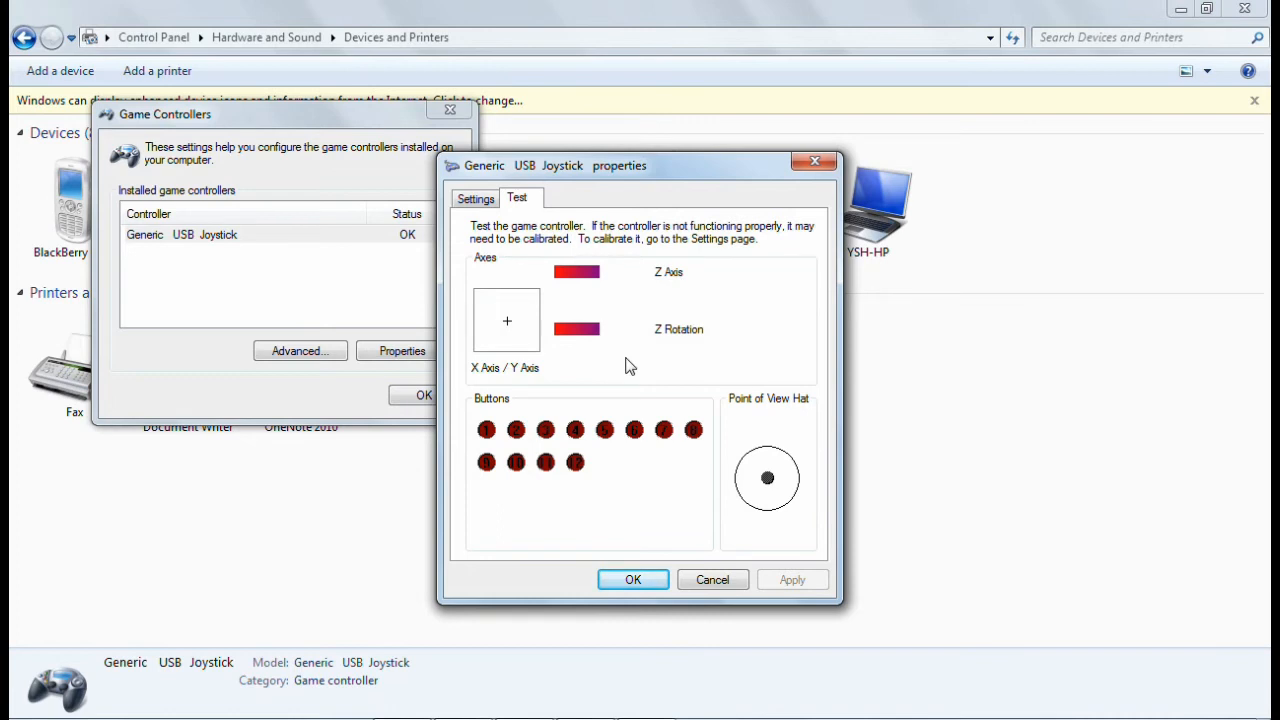
{"action": "mouse_move", "coordinate": [604, 370]}
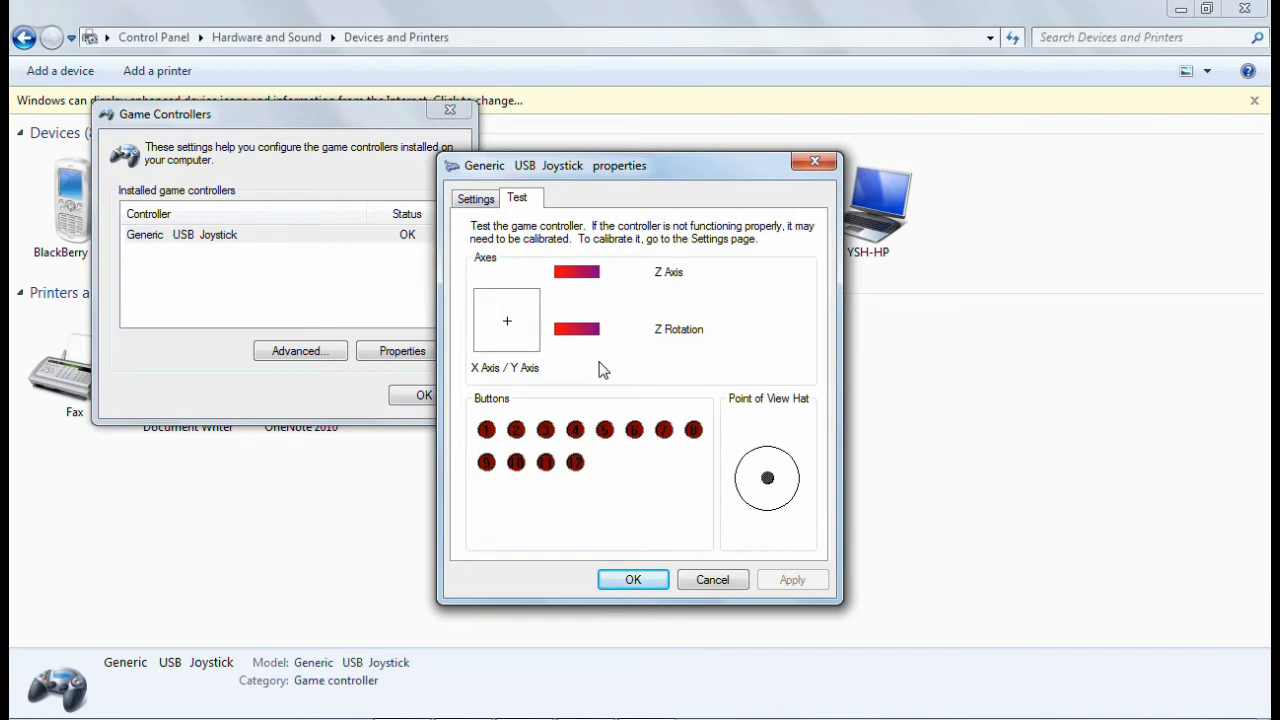
{"action": "mouse_move", "coordinate": [584, 356]}
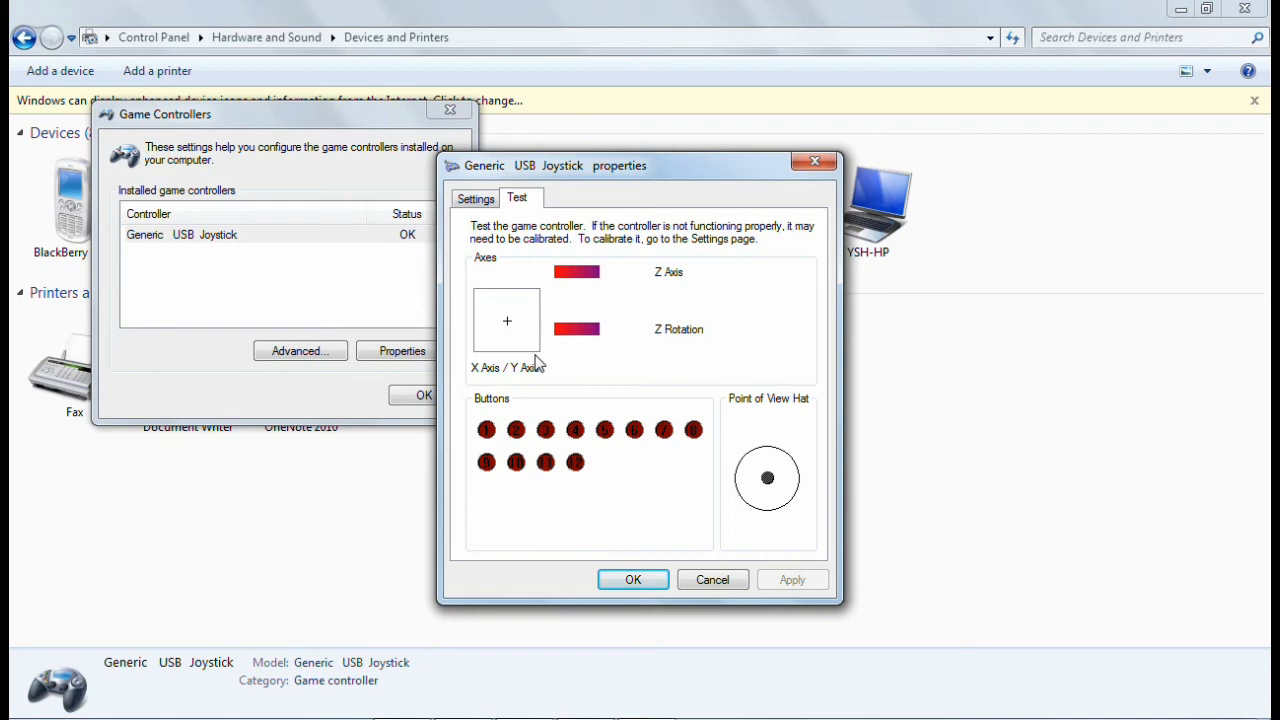
{"action": "mouse_move", "coordinate": [724, 580]}
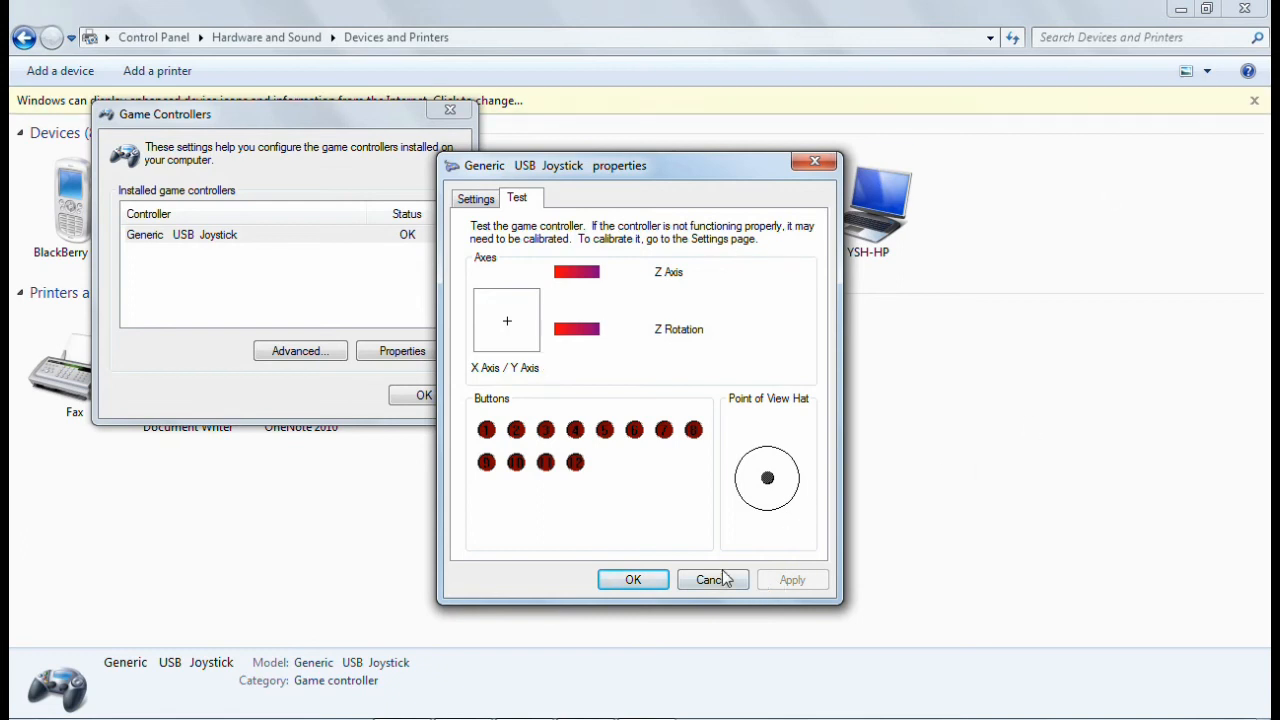
{"action": "mouse_move", "coordinate": [712, 580]}
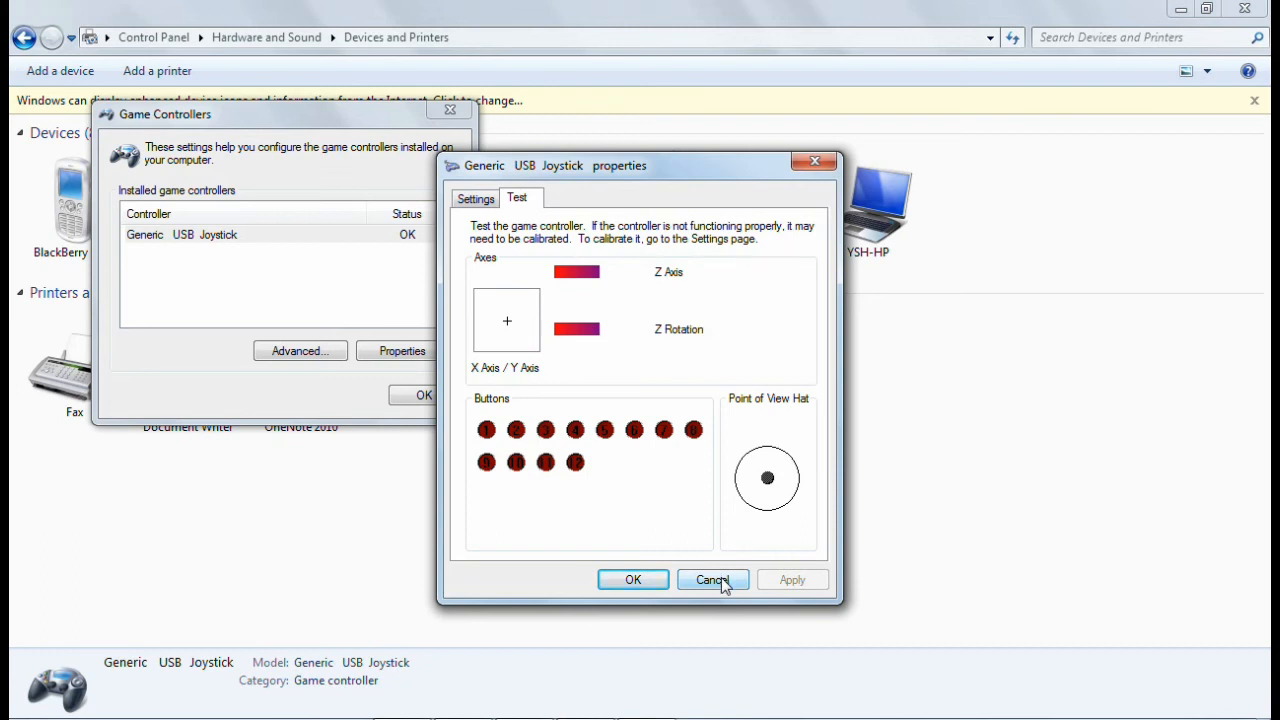
{"action": "left_click", "coordinate": [712, 580]}
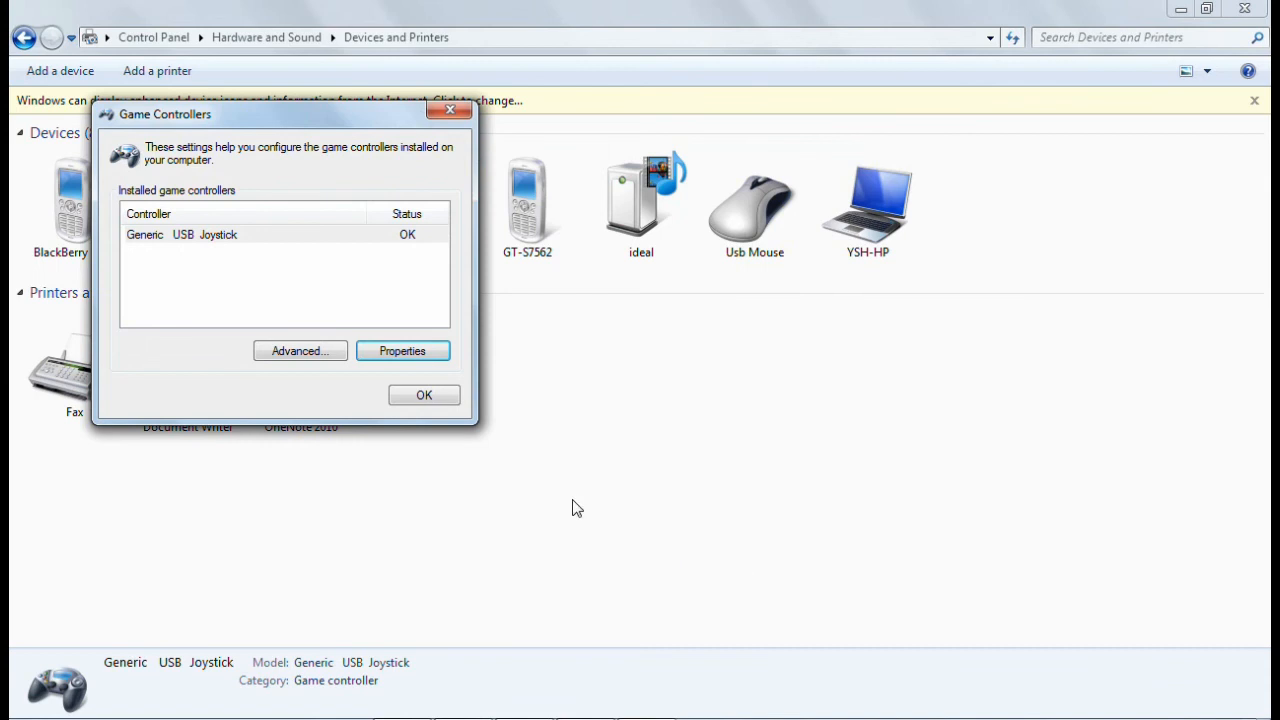
{"action": "left_click", "coordinate": [300, 350]}
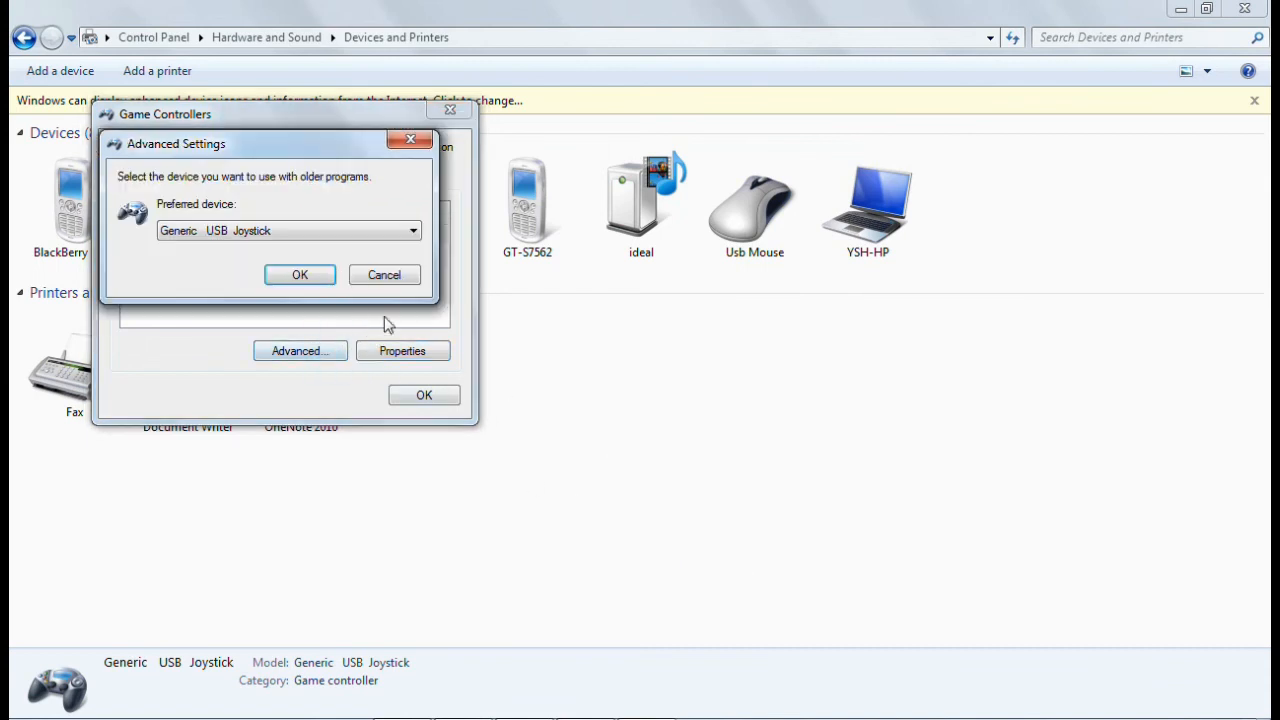
{"action": "left_click", "coordinate": [402, 350]}
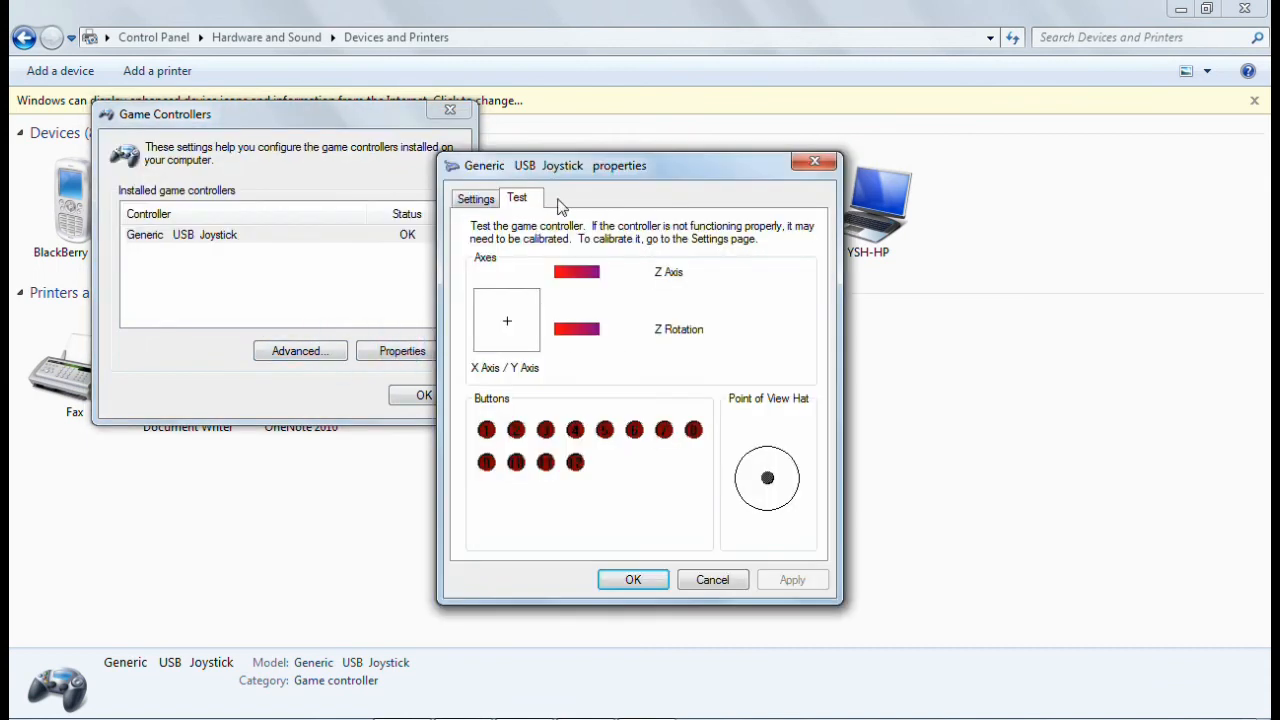
Show the Settings tab's Game Controller Calibration, then confirm OK to close the properties
{"action": "left_click", "coordinate": [476, 198]}
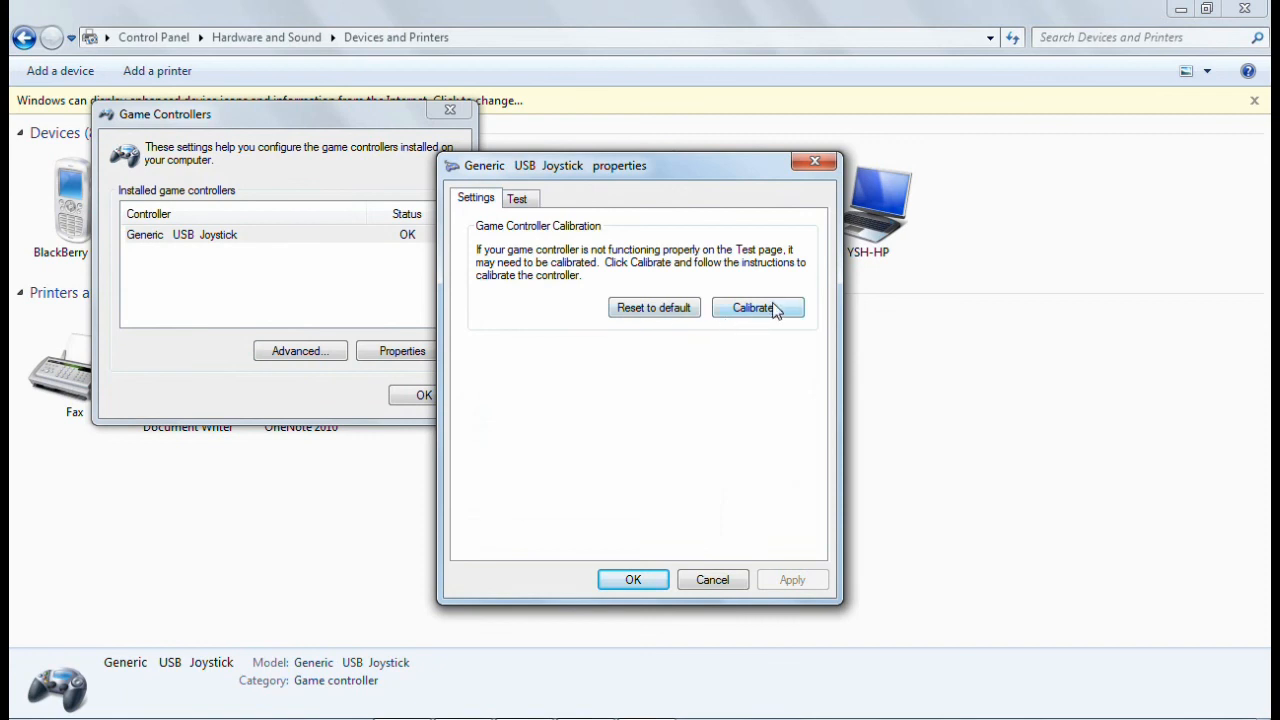
{"action": "mouse_move", "coordinate": [676, 320]}
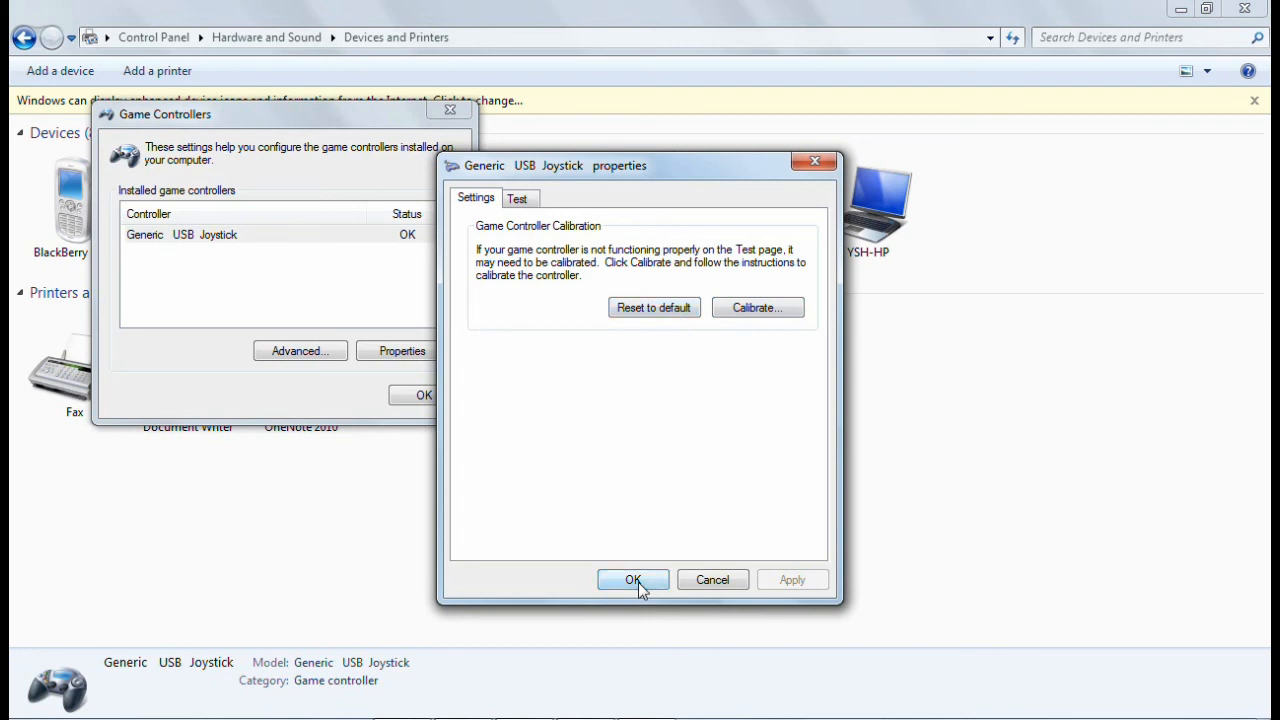
{"action": "left_click", "coordinate": [632, 580]}
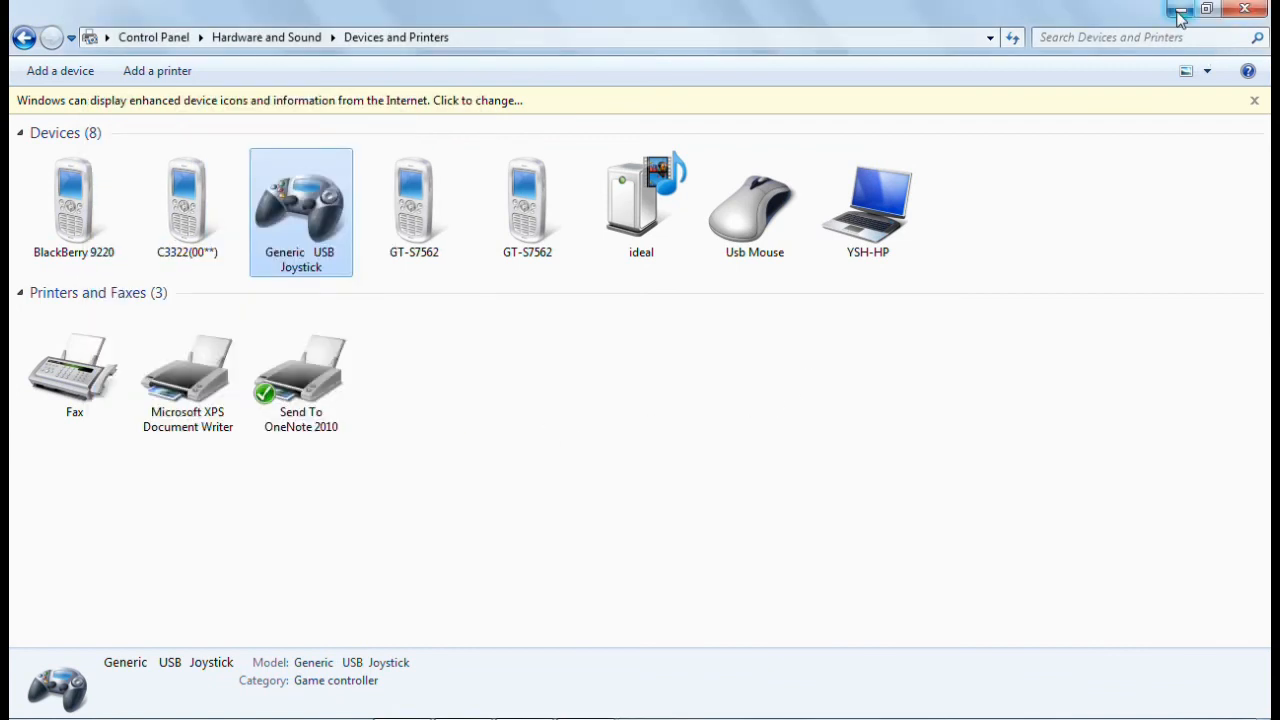
{"action": "mouse_move", "coordinate": [1180, 10]}
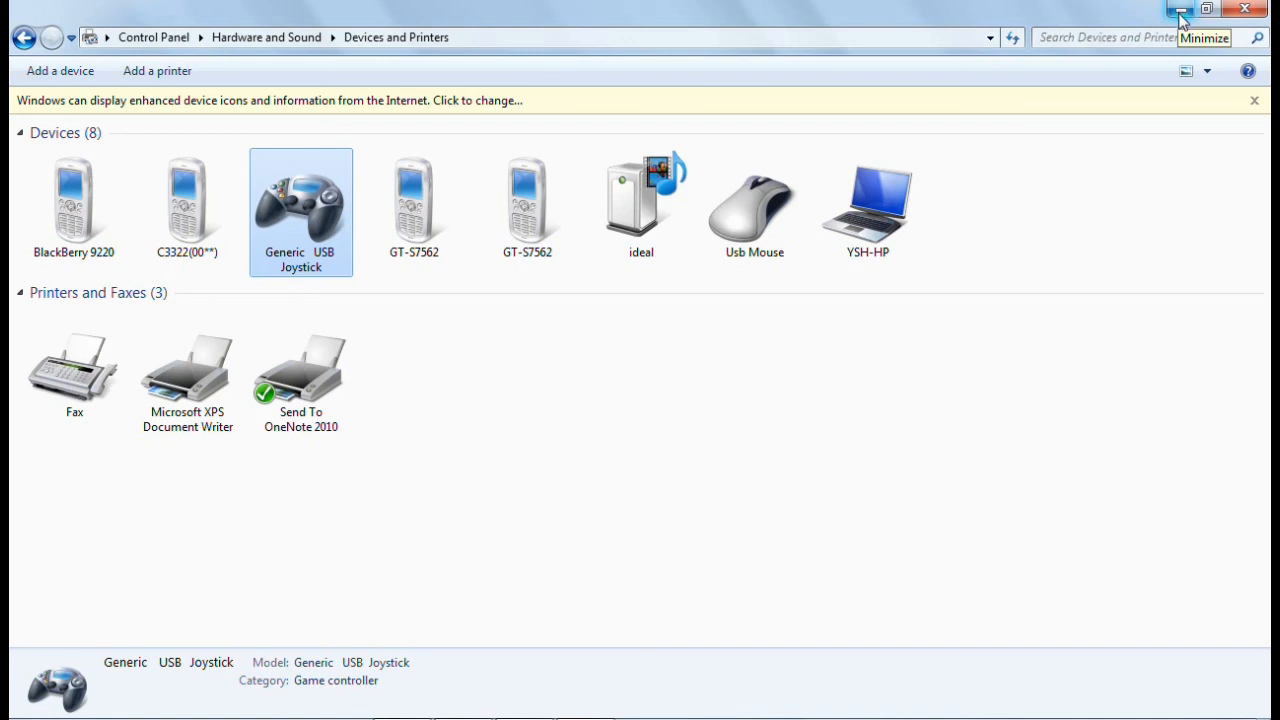
{"action": "mouse_move", "coordinate": [1180, 18]}
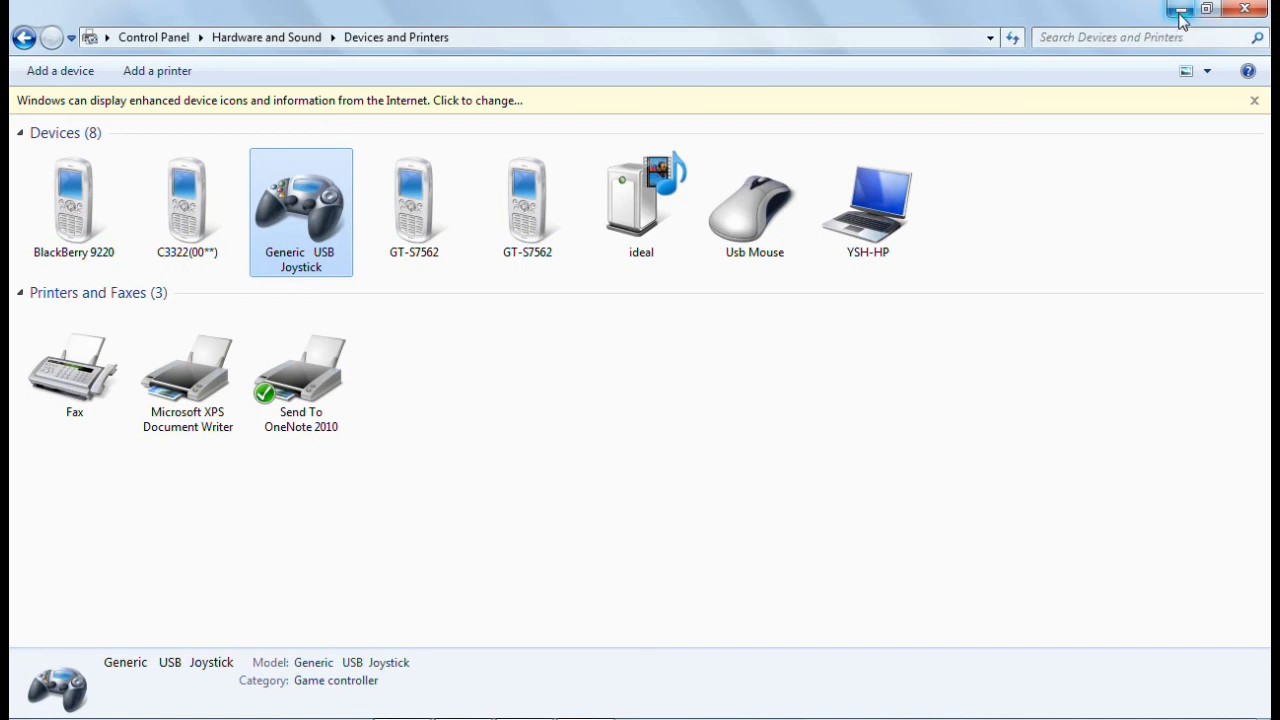